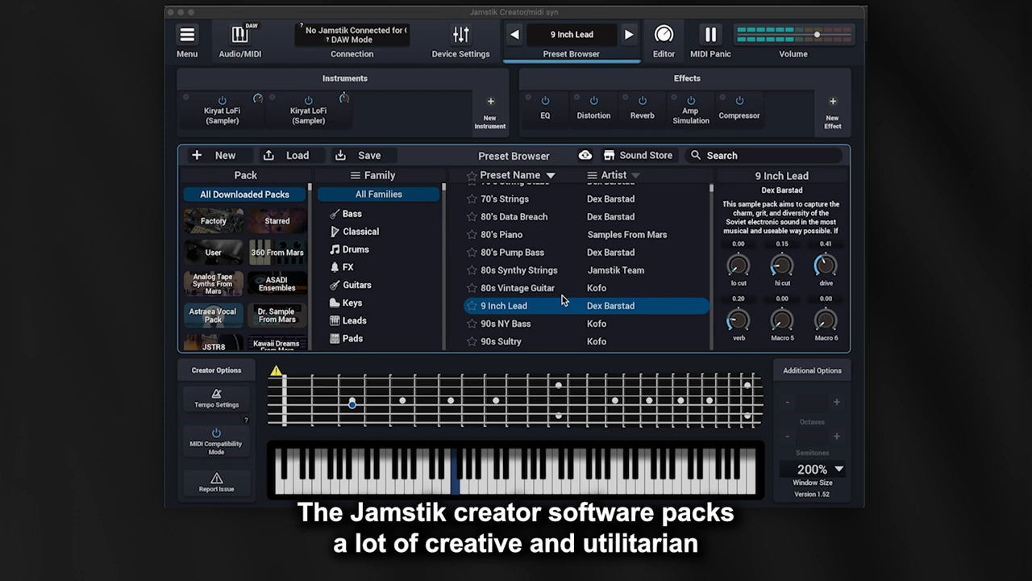
- Narrow the preset list to the Pads family and load the Brass preset
scroll("down", 3)
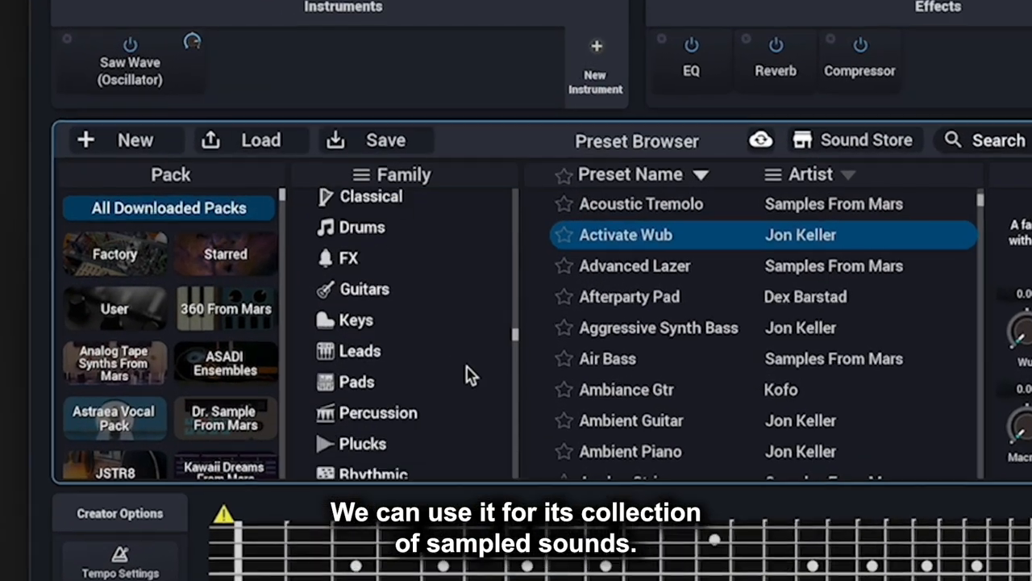
left_click(355, 381)
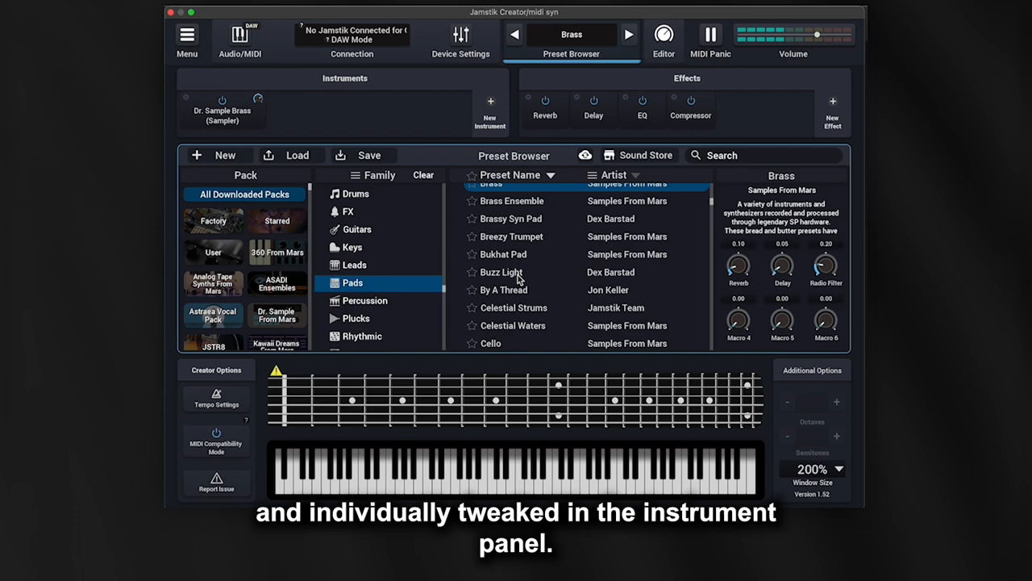
- Add a Sampler instrument, then a sine Oscillator instrument
left_click(487, 111)
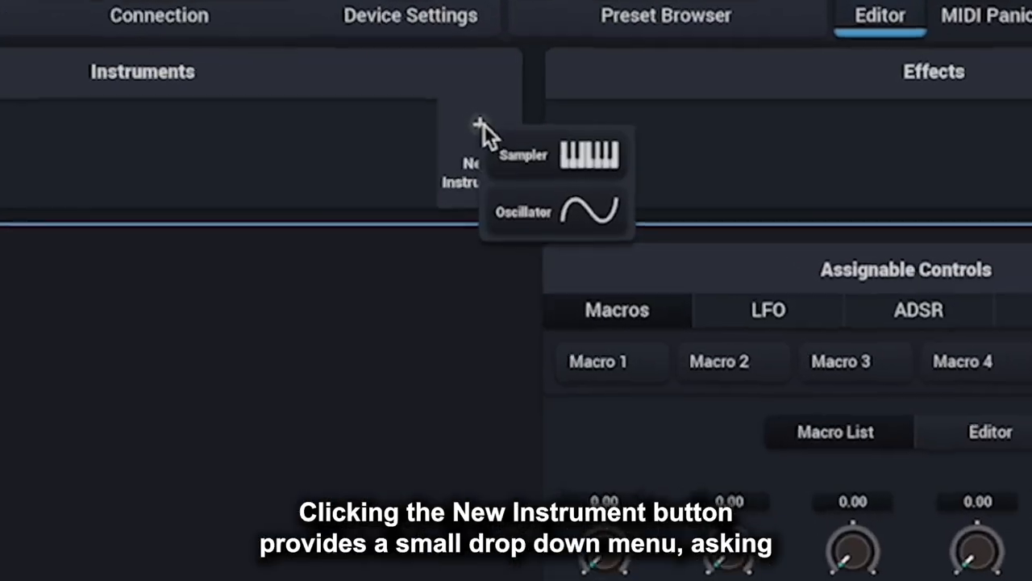
left_click(522, 155)
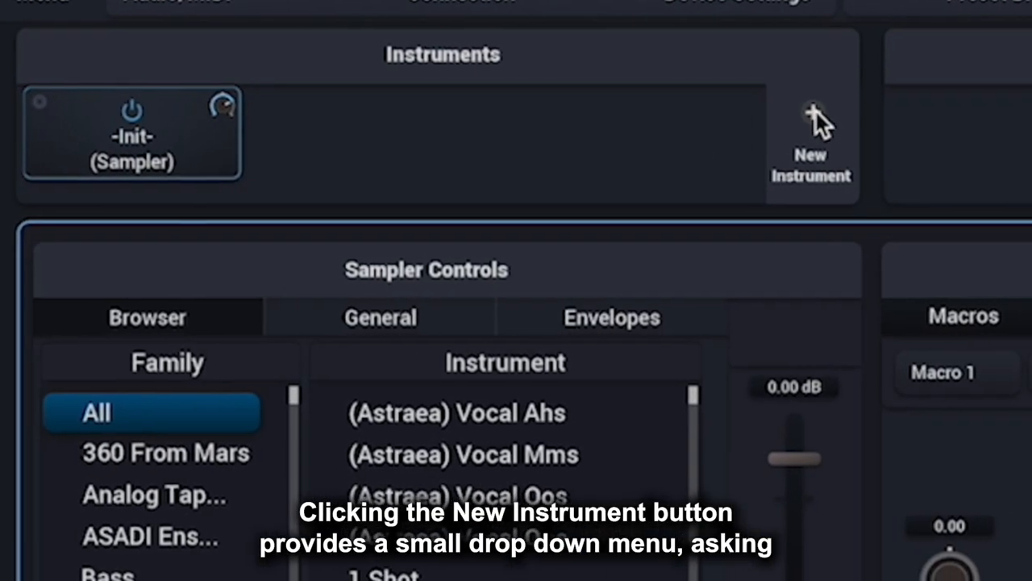
left_click(813, 113)
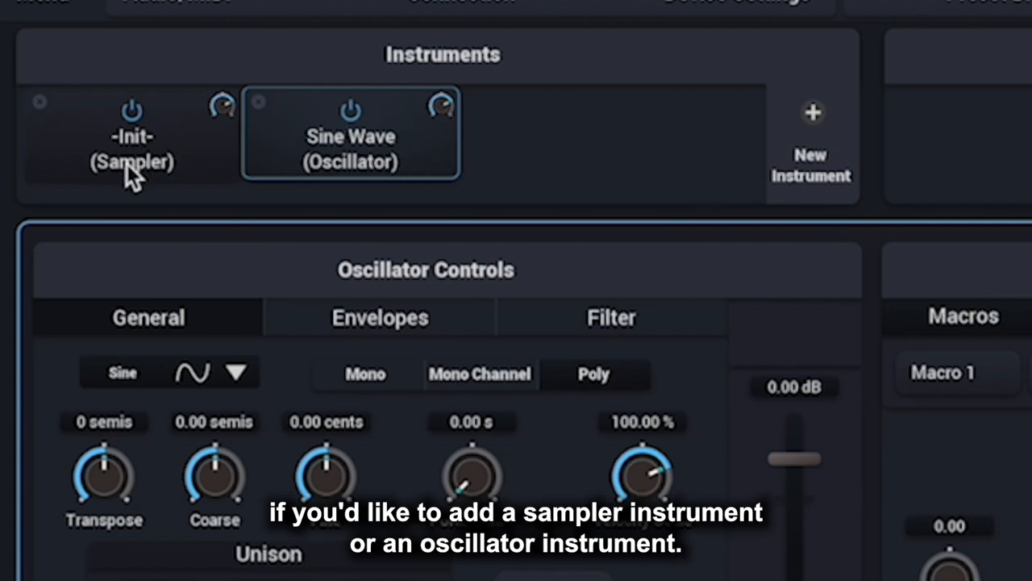
mouse_move(303, 277)
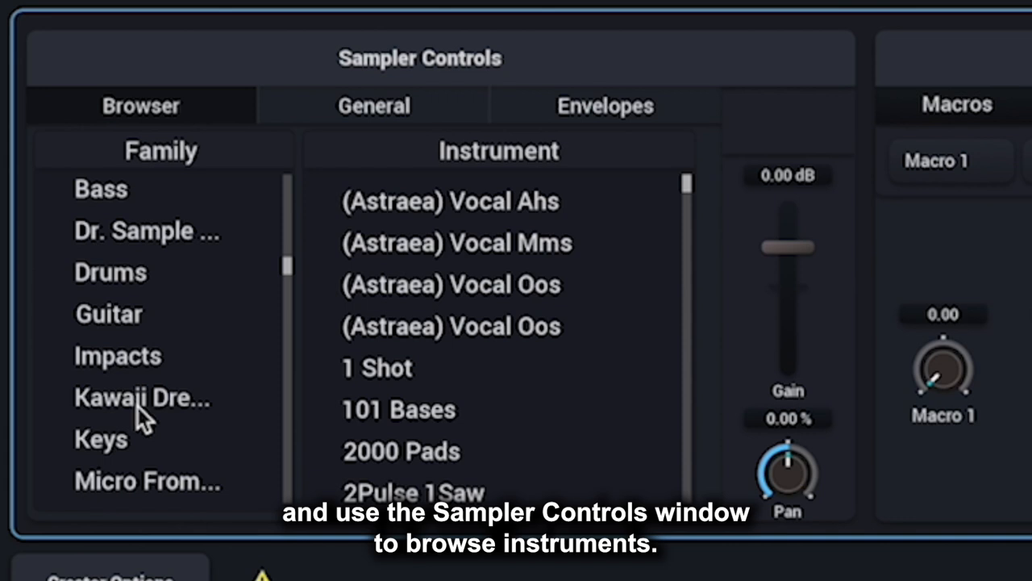
- Load Kawaii Dreams > Hologram into the sampler and set its envelope to 275.5 ms decay, 0.11 sustain
left_click(142, 396)
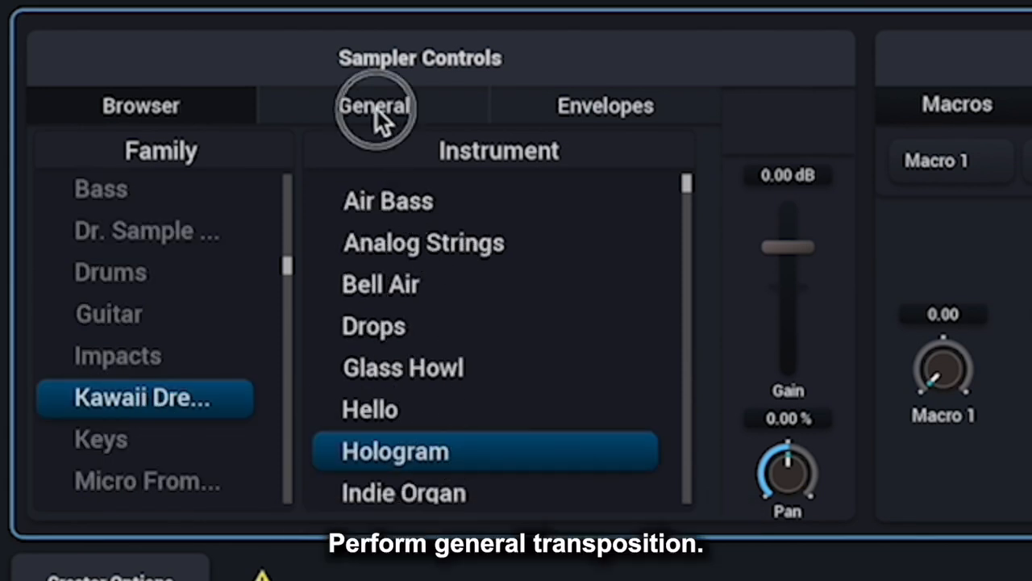
left_click(374, 107)
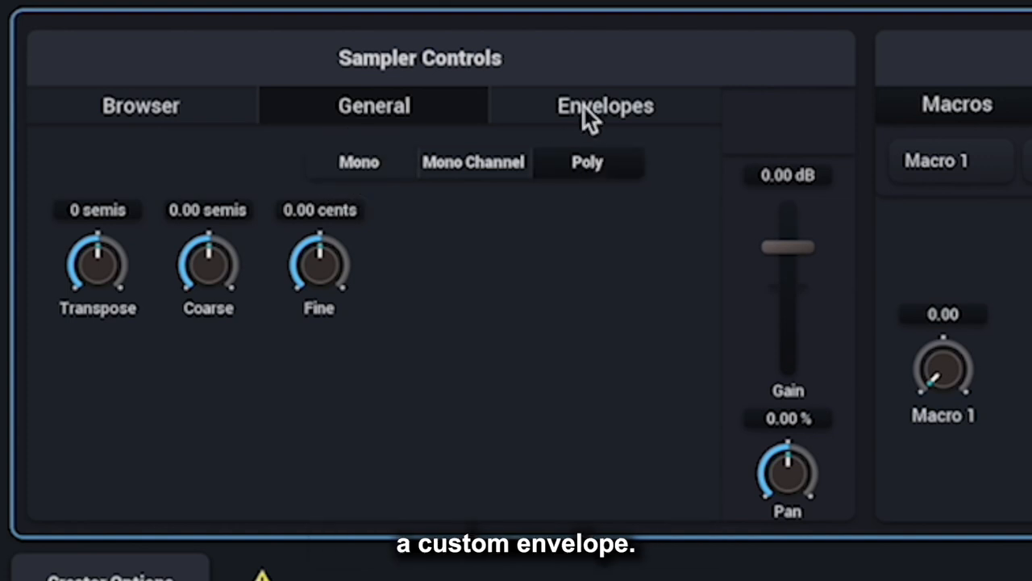
left_click(605, 106)
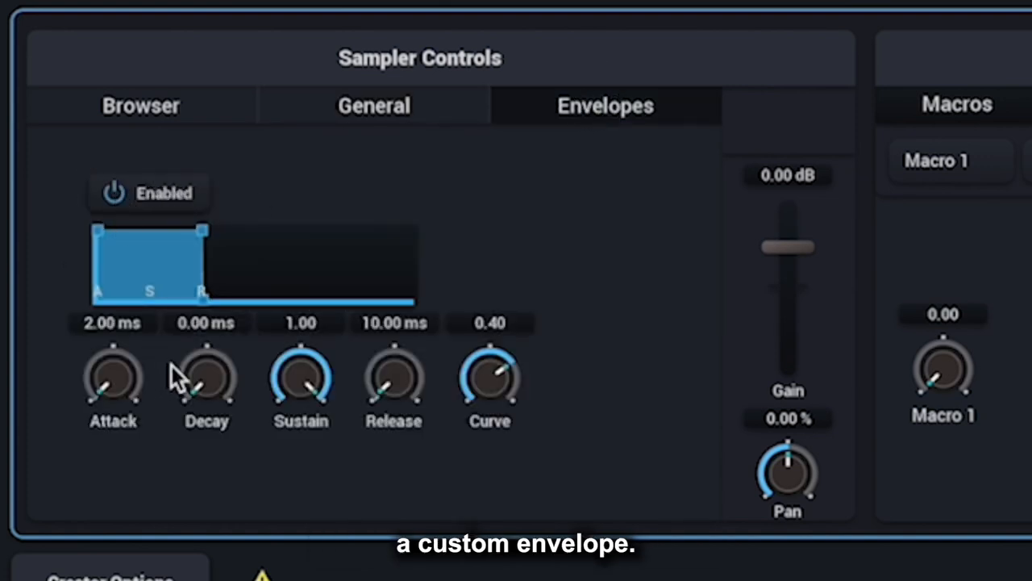
left_click_drag(300, 374, 300, 395)
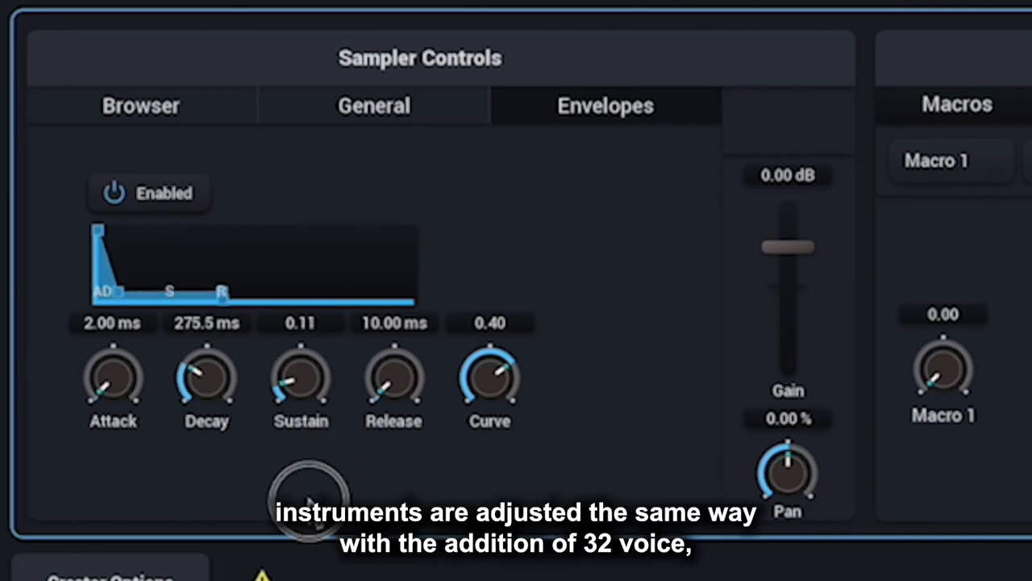
- Change the oscillator's waveform from sine to triangle and review its filter settings
left_click(340, 137)
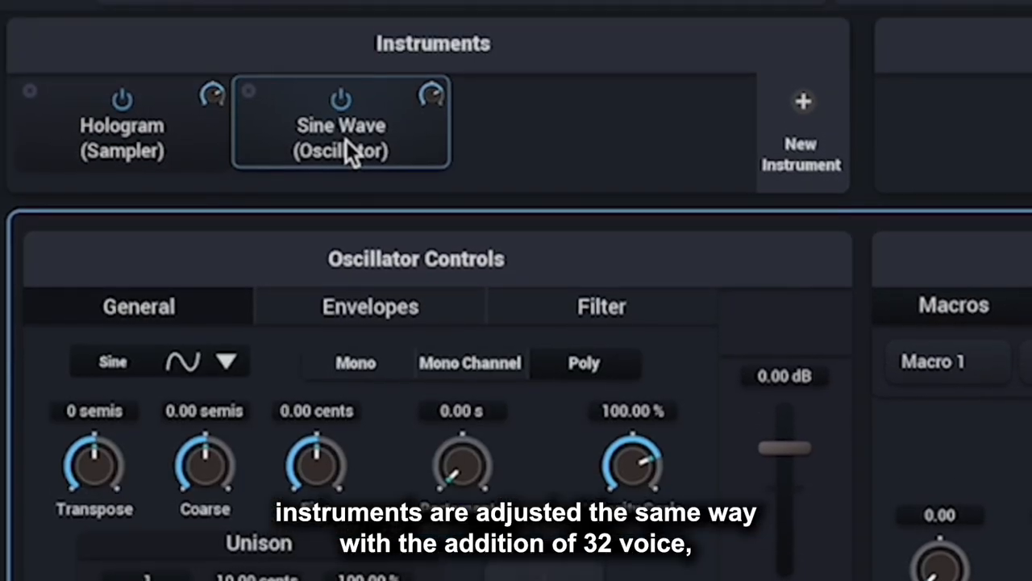
scroll("down", 3)
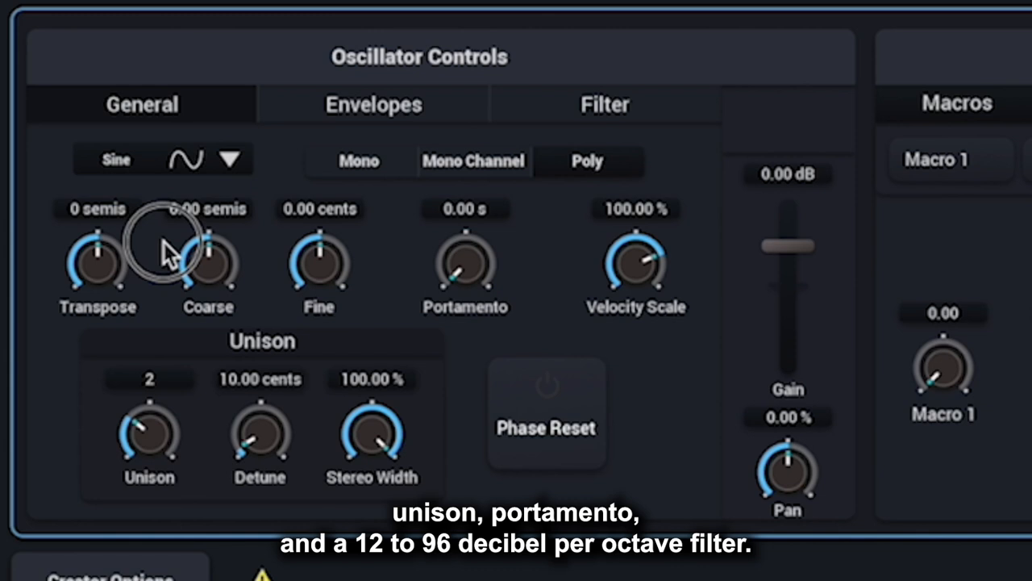
mouse_move(229, 165)
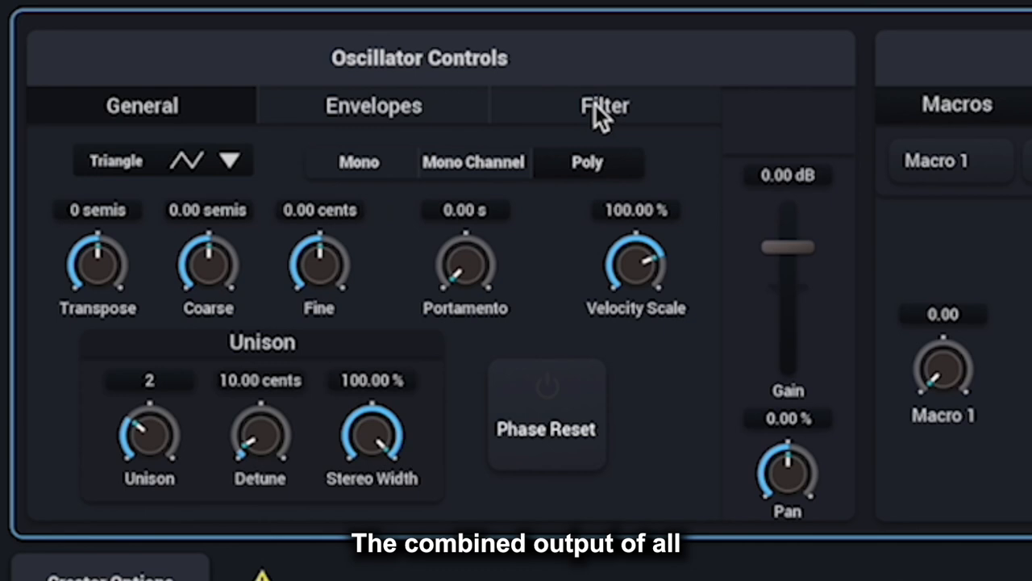
left_click(600, 106)
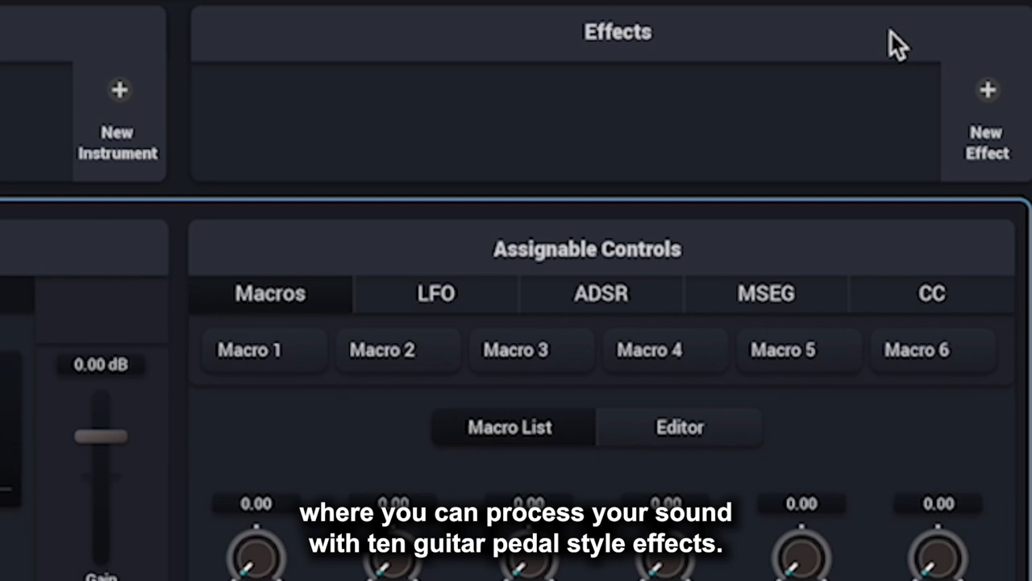
- Add a Chorus effect and then a Reverb effect to the effects chain
left_click(987, 89)
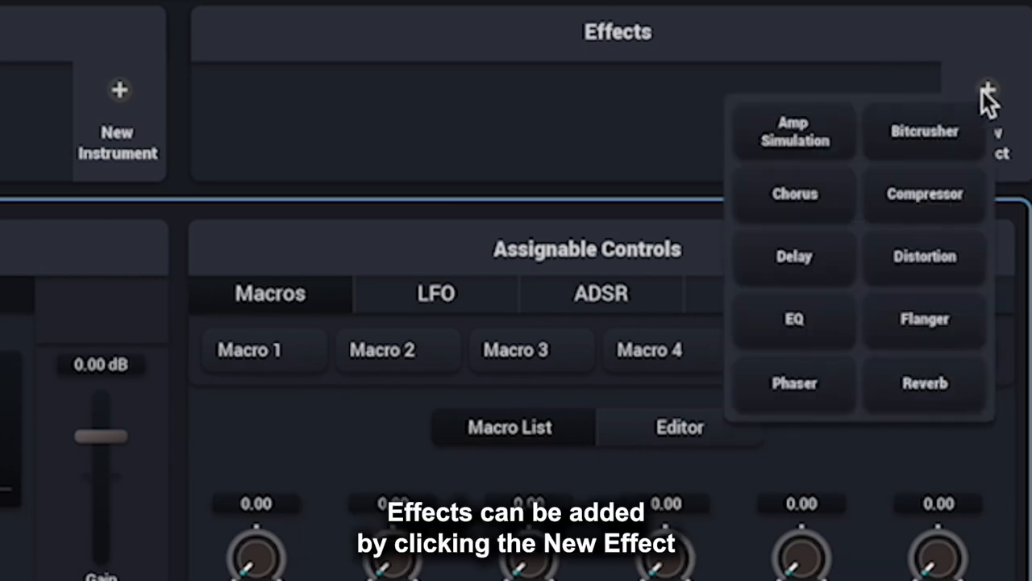
left_click(793, 194)
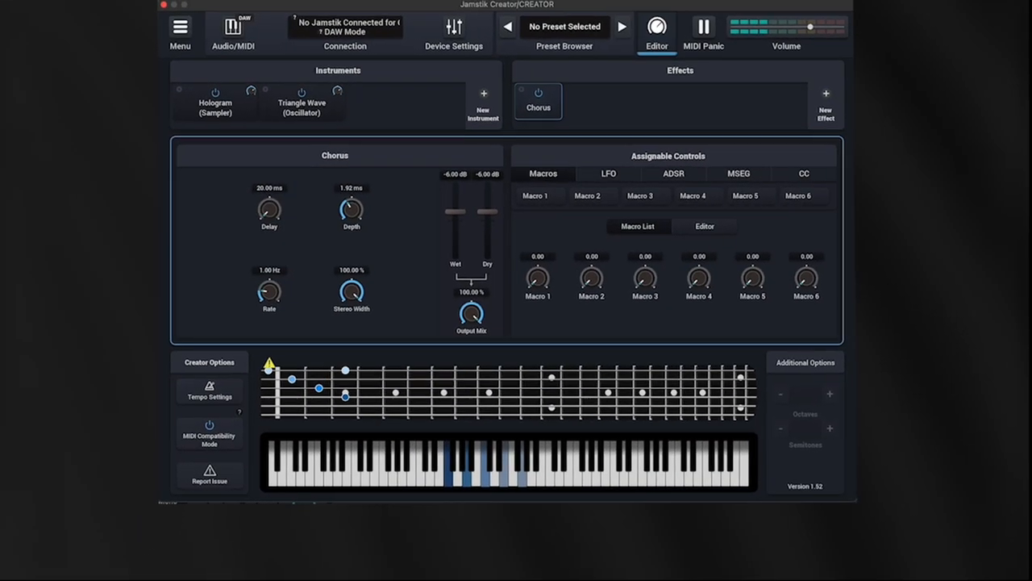
left_click(832, 92)
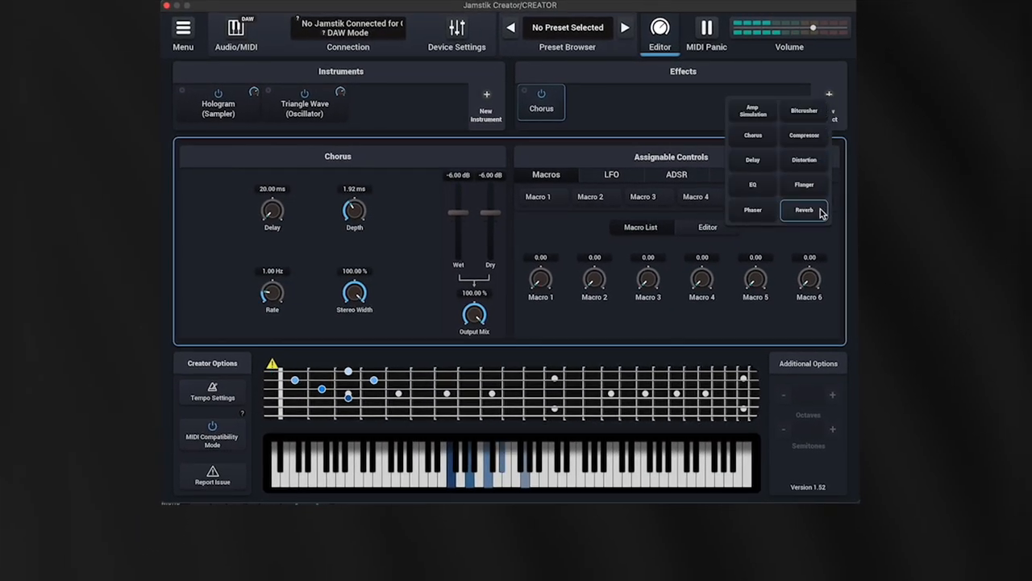
left_click(803, 210)
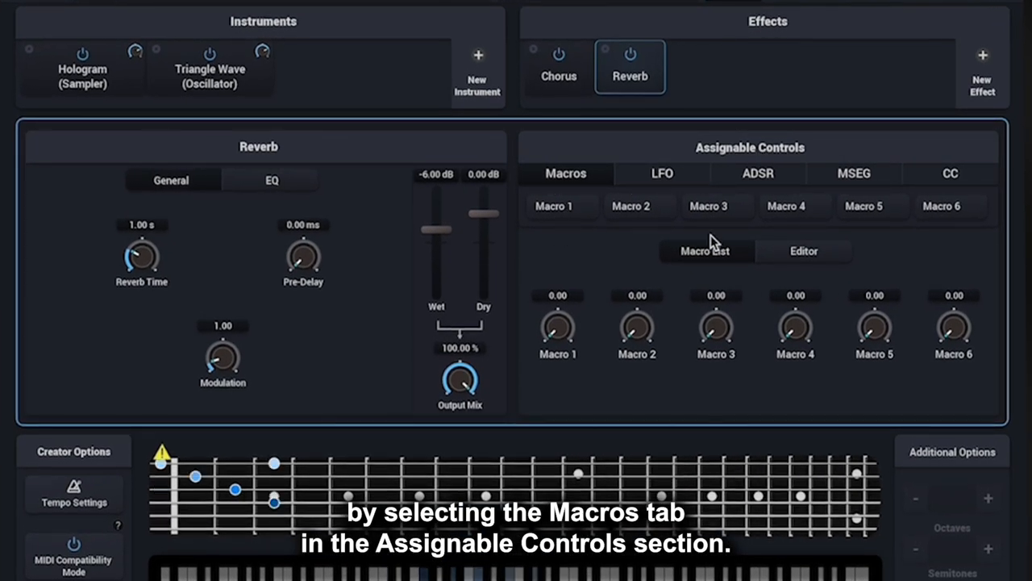
- Assign the Reverb and Chorus output mix to Macro 1, renamed FX, at 0.35
left_click(558, 207)
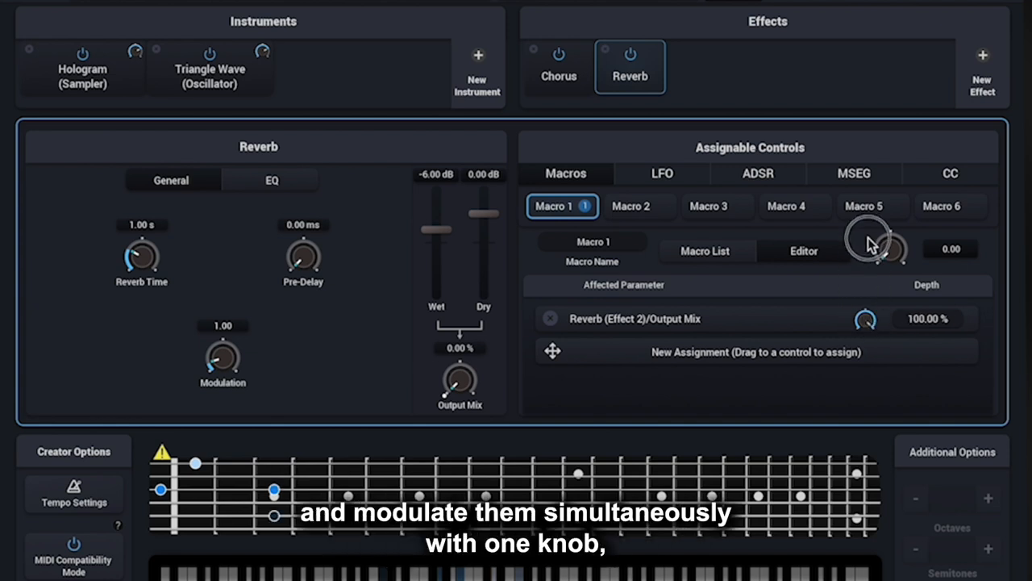
left_click(558, 66)
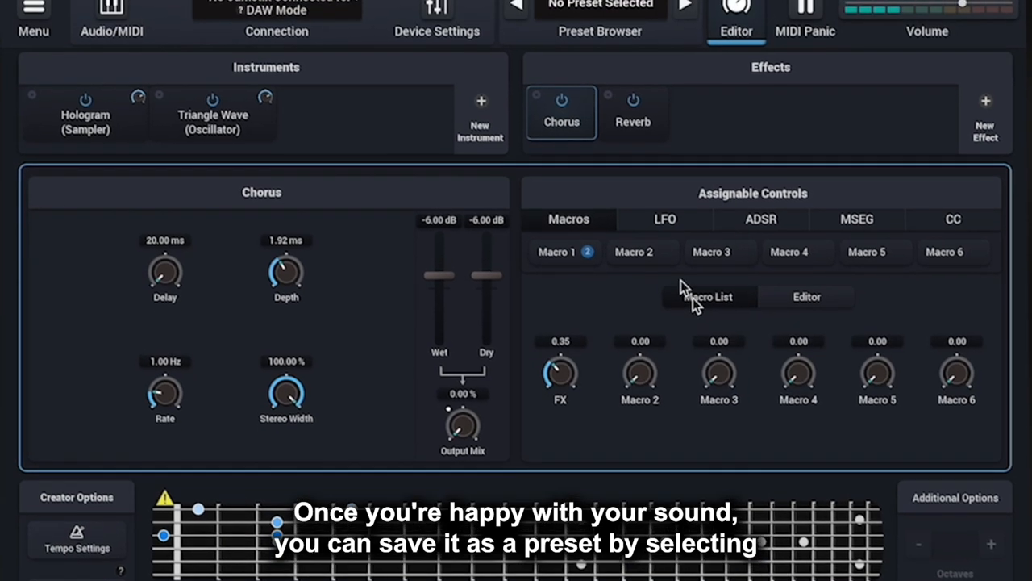
- Save the current sound as a User preset named COOL KEYS
left_click(599, 33)
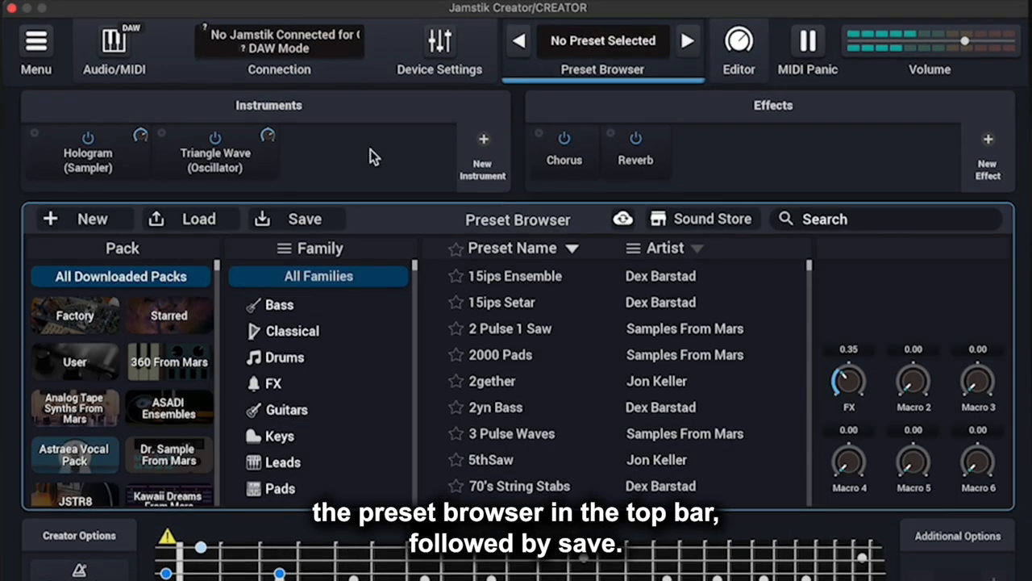
left_click(305, 219)
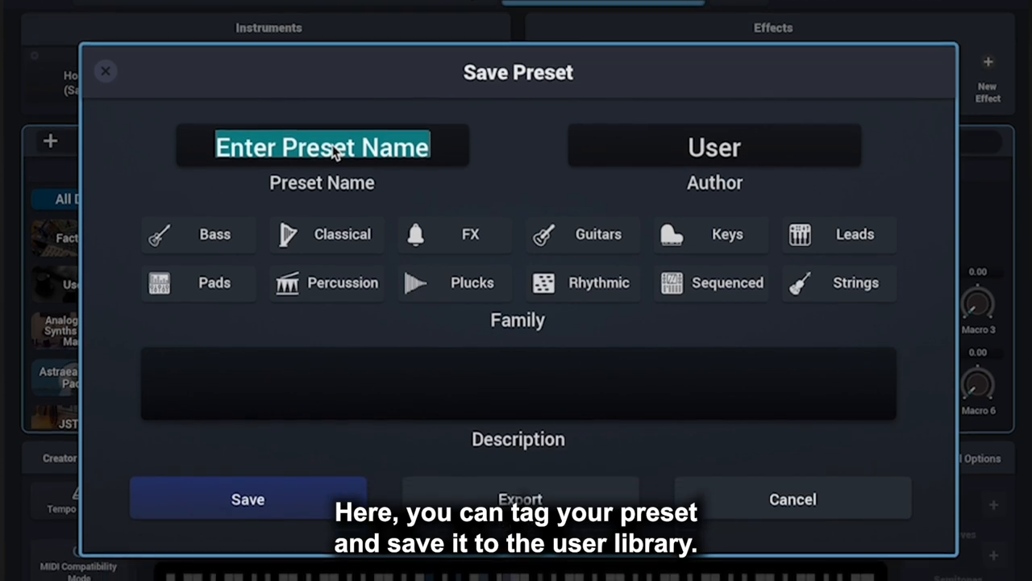
type("COOL K")
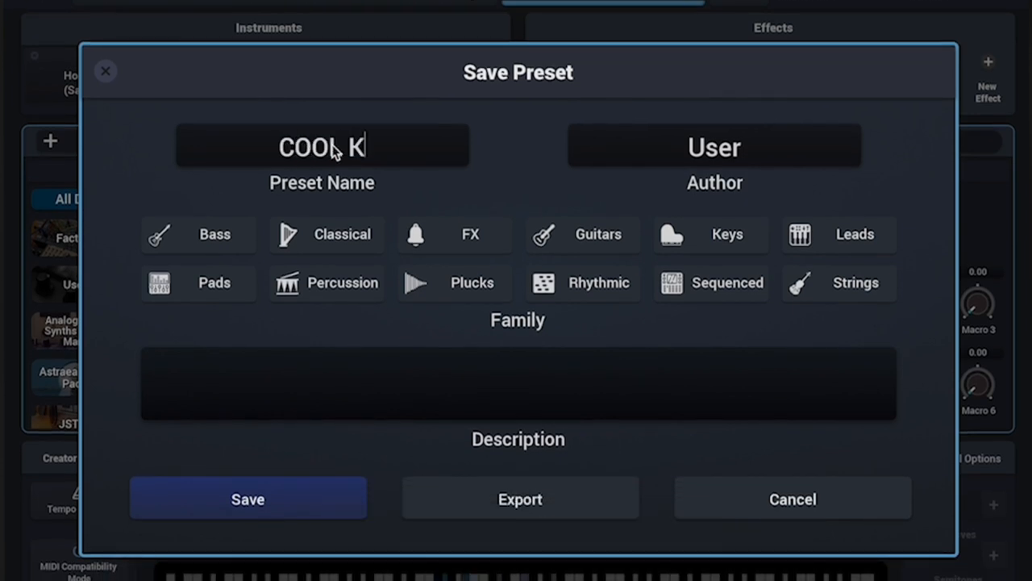
left_click(248, 499)
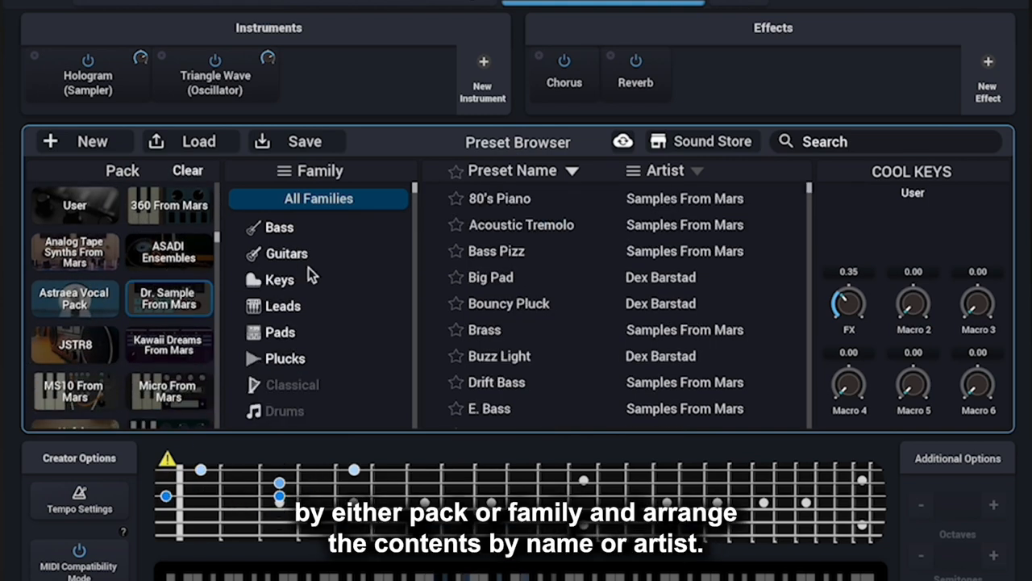
- Bring up the hardware's MIDI settings showing MPE mode and ±48 pitch bend
left_click(279, 279)
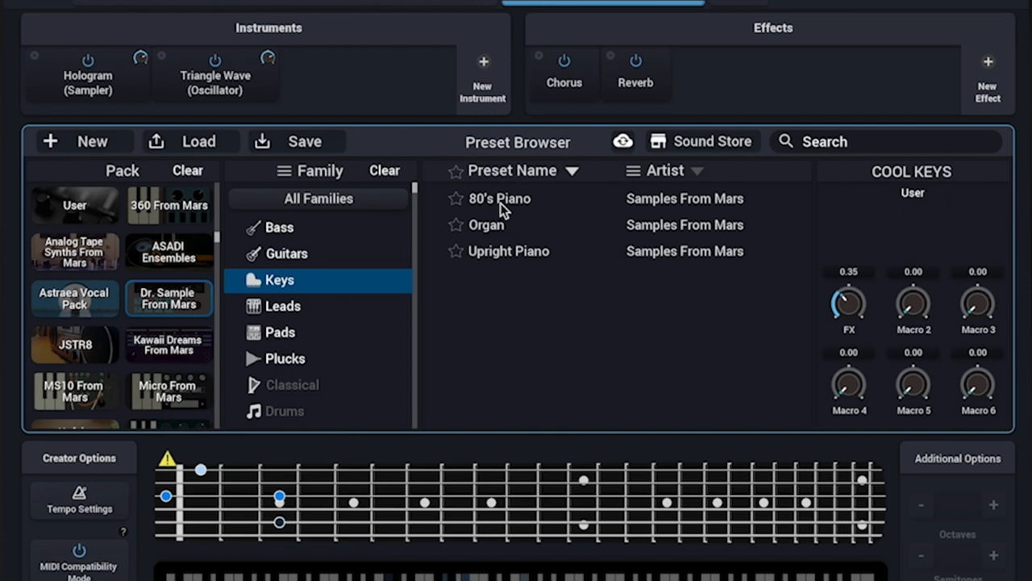
left_click(496, 198)
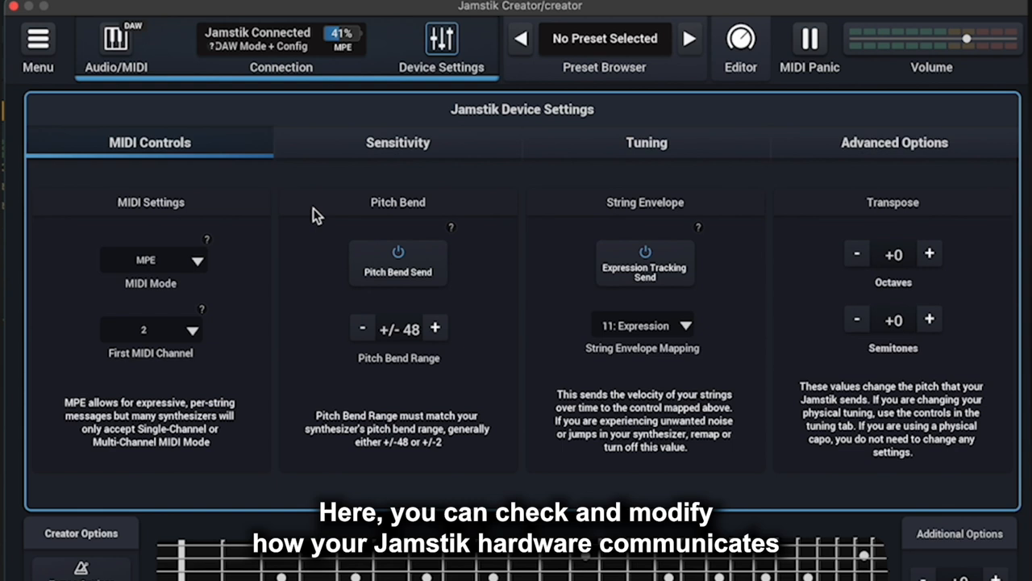
mouse_move(313, 261)
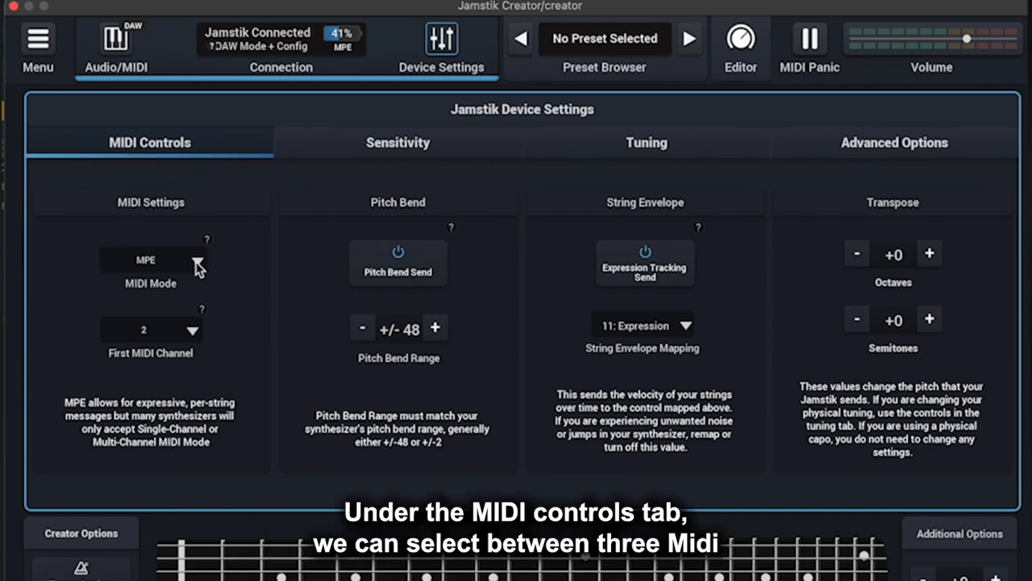
- Review the MIDI Controls settings: string envelope mapped to Expression and transpose at zero
left_click(152, 259)
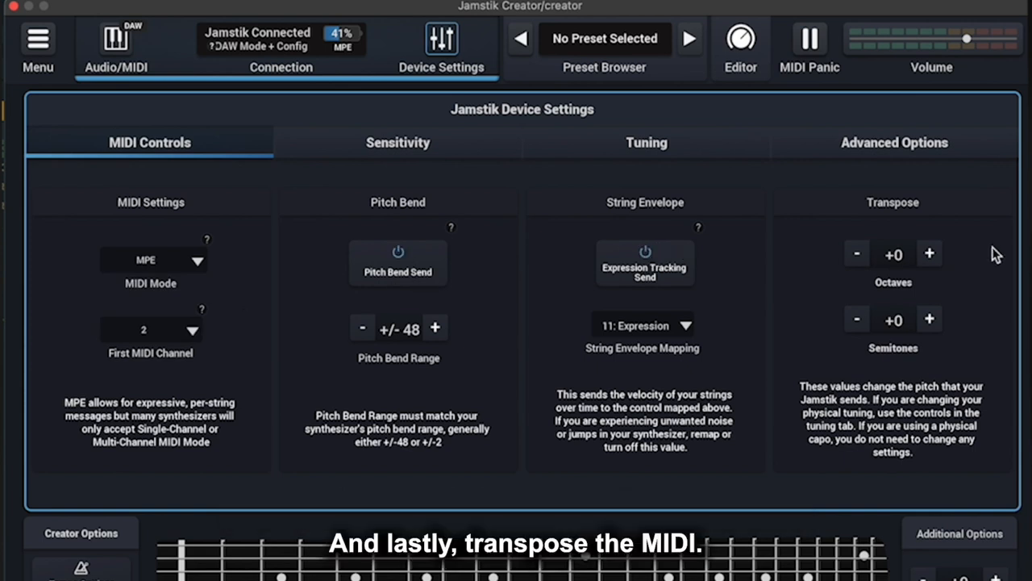
left_click(929, 252)
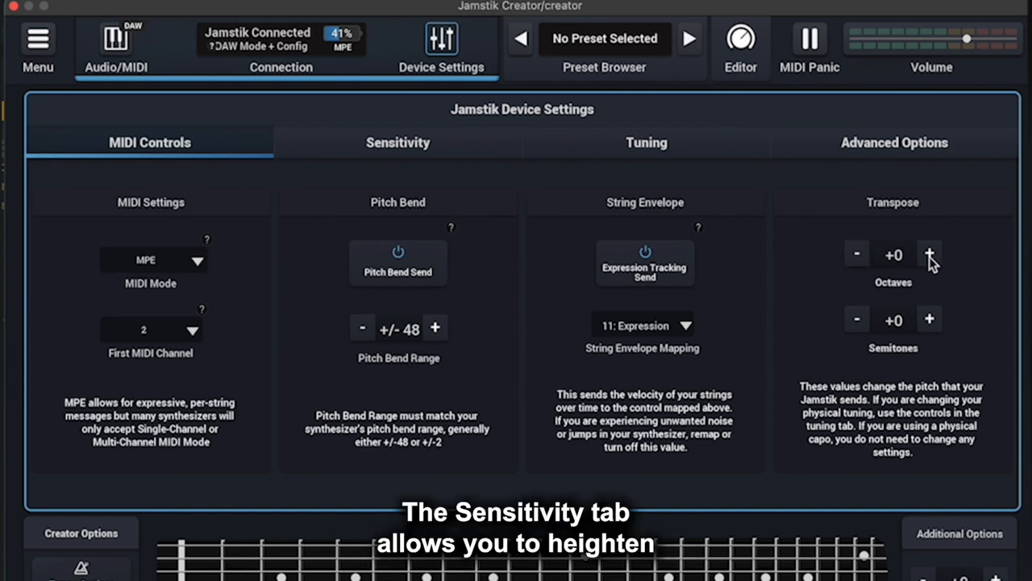
- Try master string sensitivity at 2, 5, 10 and 3, leaving it at 5 with velocity limits 80–127
left_click(397, 142)
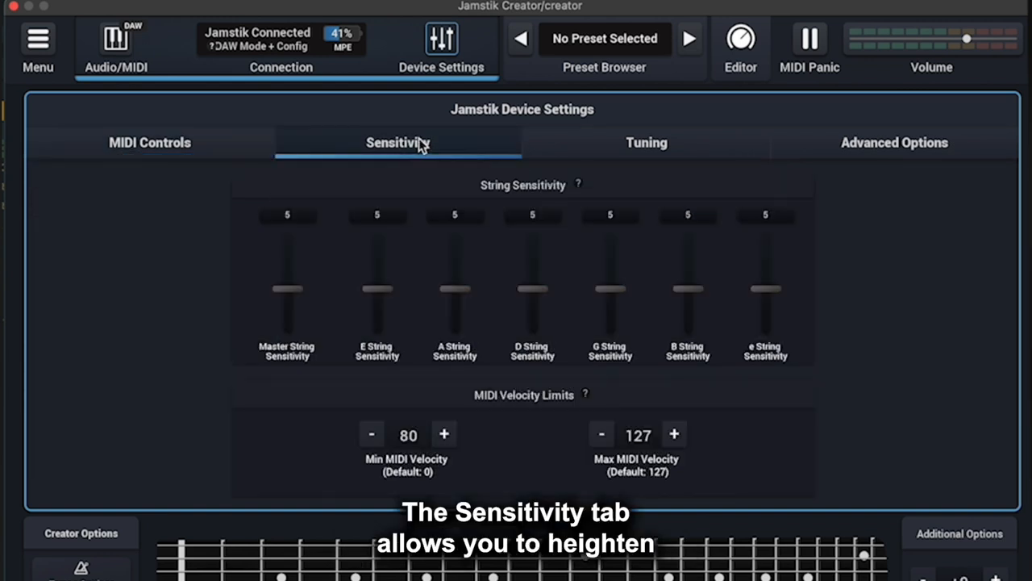
left_click_drag(287, 289, 289, 322)
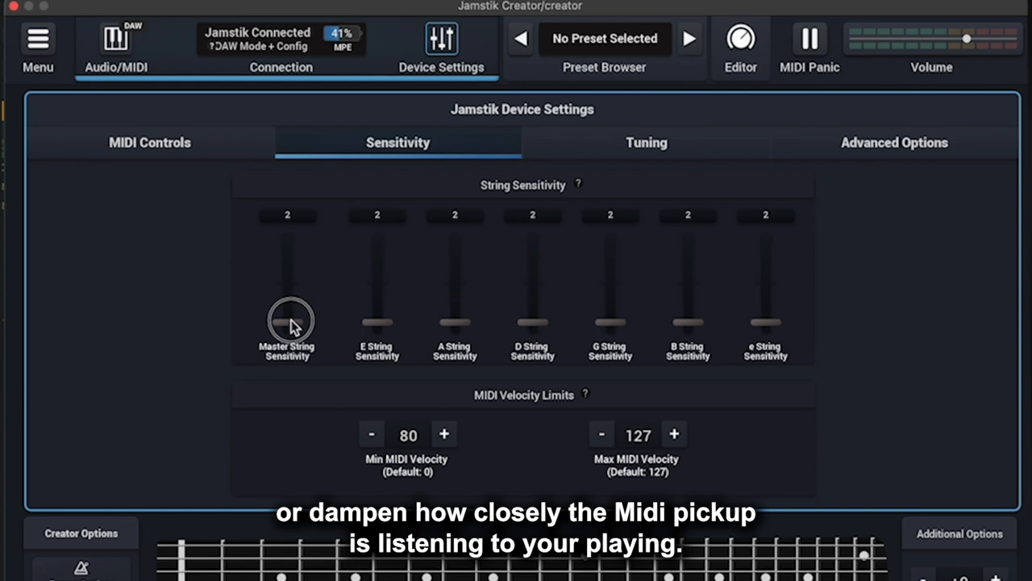
left_click_drag(287, 323, 287, 291)
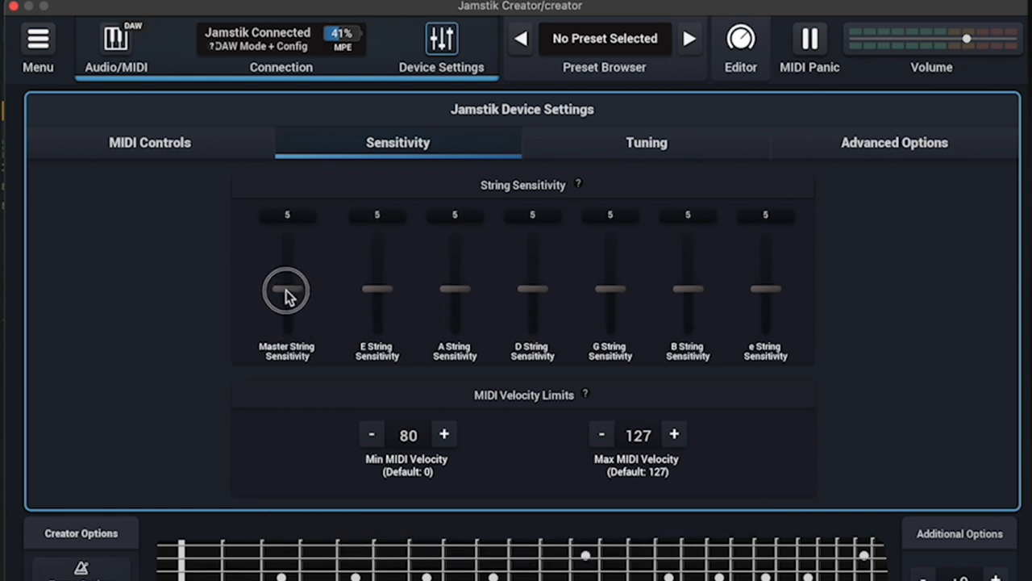
mouse_move(306, 297)
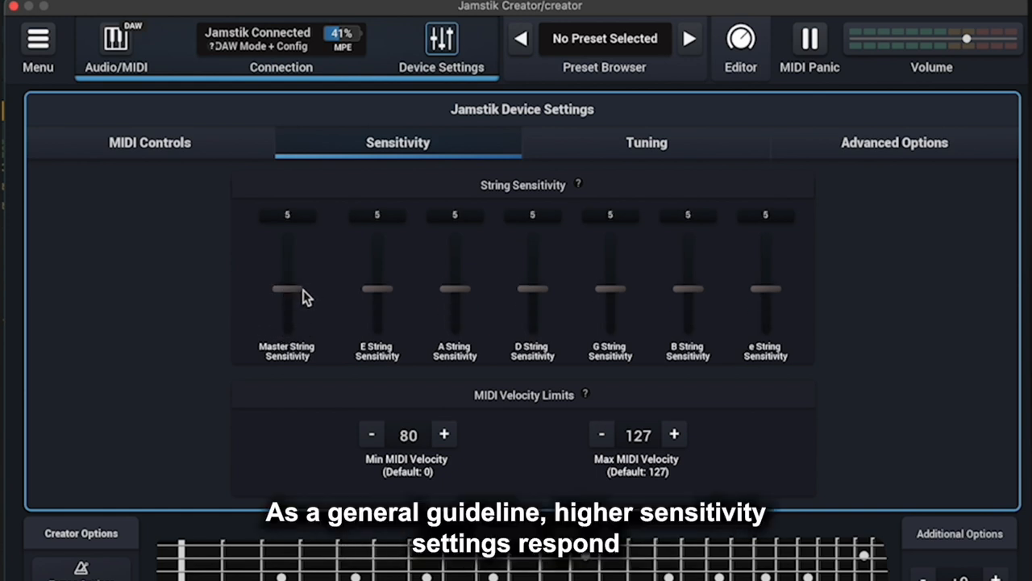
left_click_drag(287, 289, 297, 256)
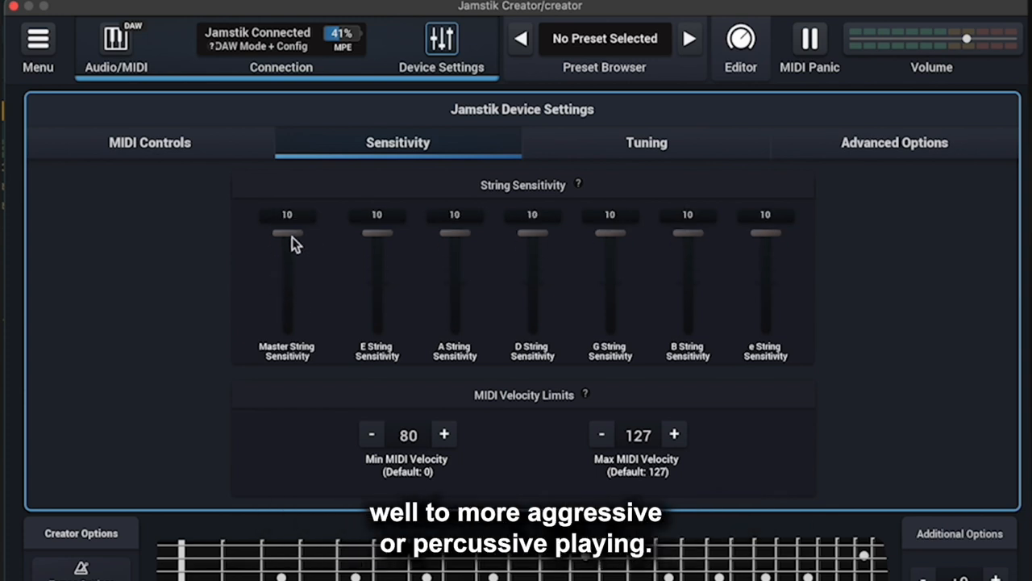
left_click_drag(287, 234, 287, 310)
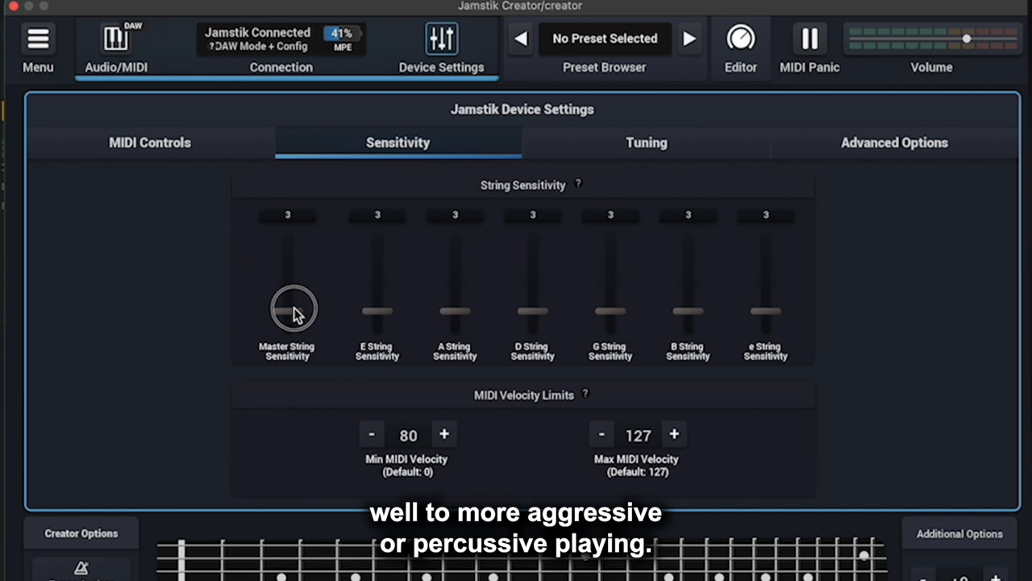
left_click_drag(294, 310, 288, 283)
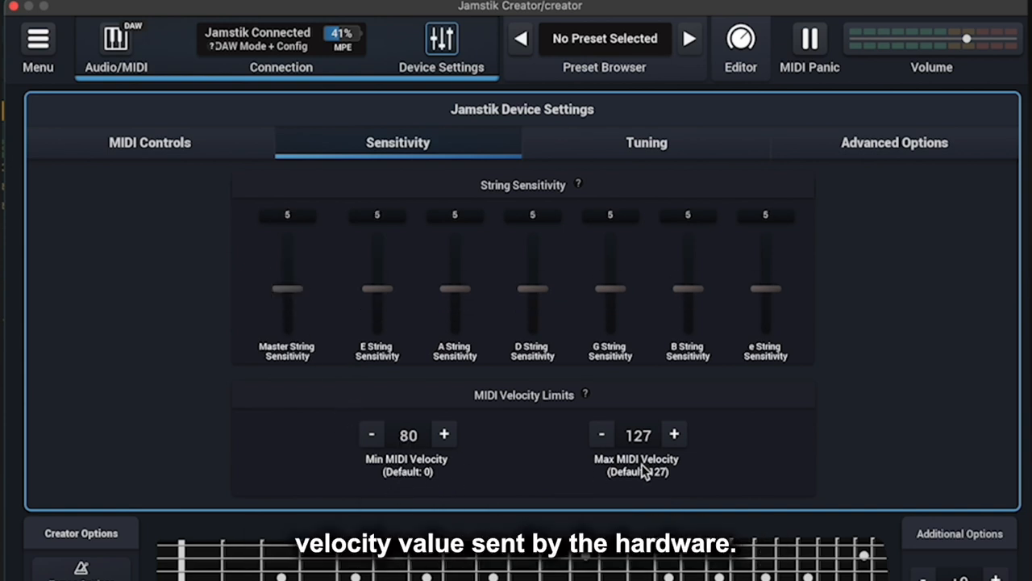
left_click(444, 434)
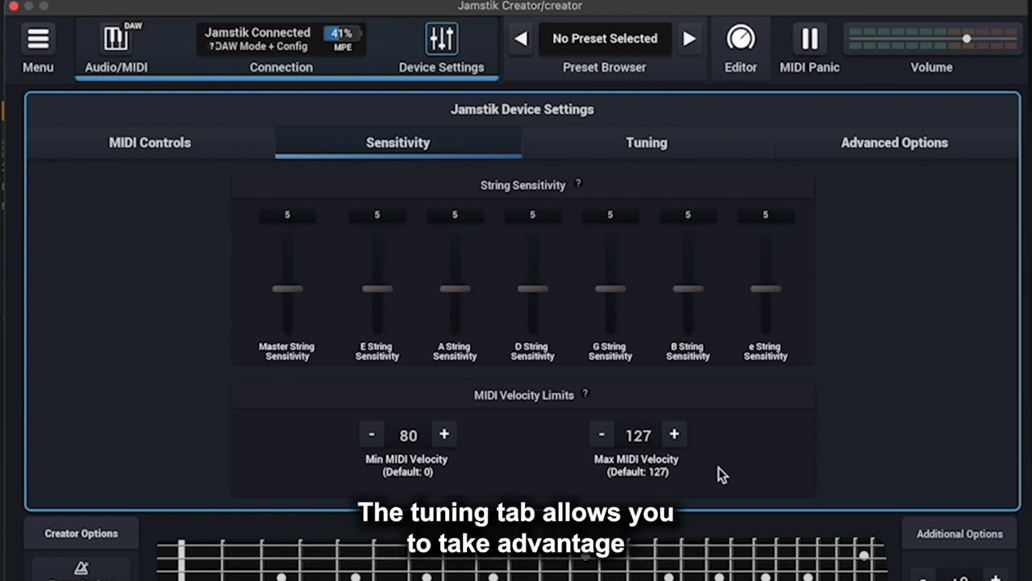
mouse_move(482, 216)
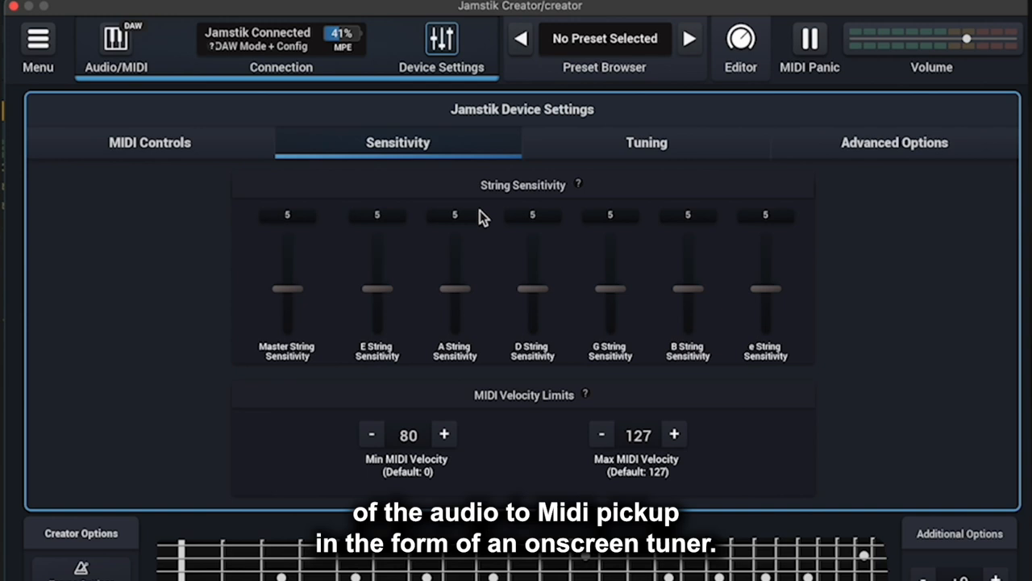
- Show the Tuning settings with the E Standard preset and each string's open note
left_click(645, 142)
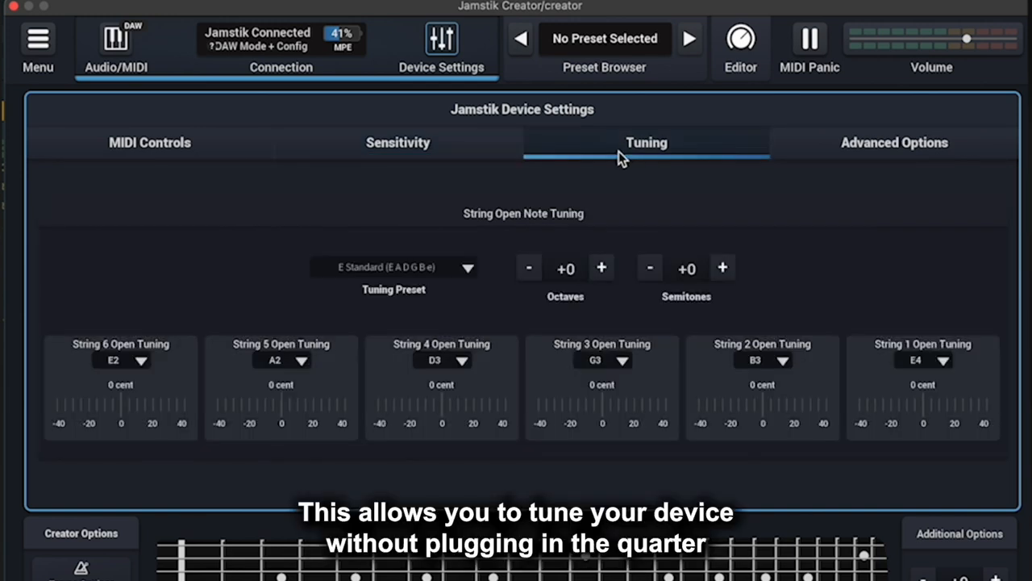
mouse_move(477, 315)
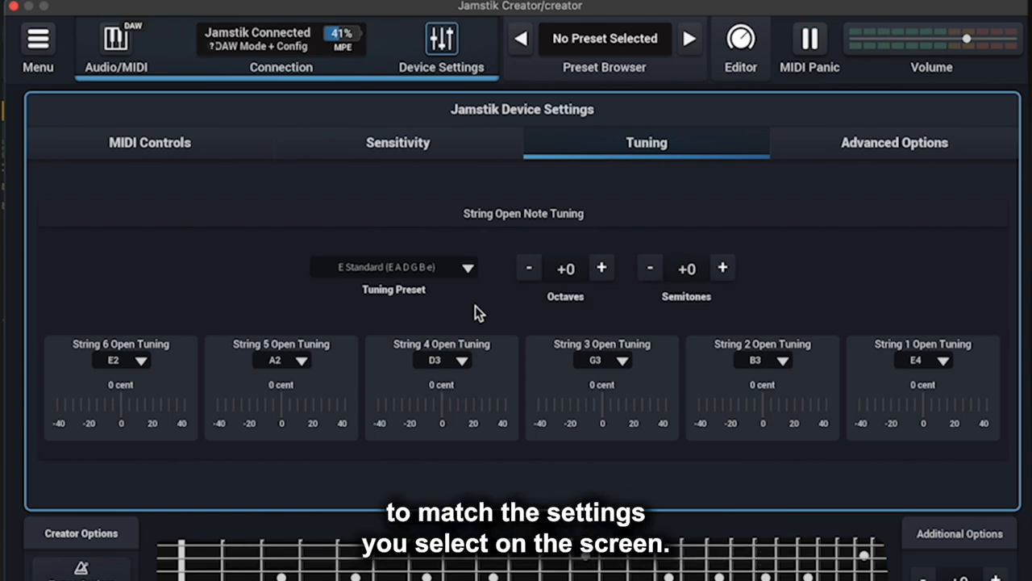
mouse_move(926, 152)
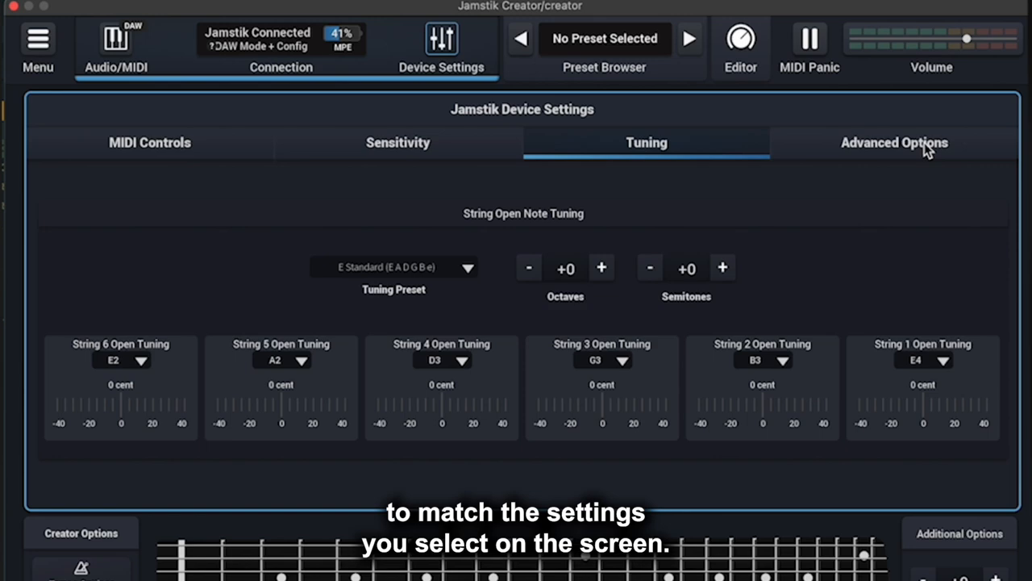
- In Advanced Options, start turning off Bluetooth and dismiss the warning, keeping Bluetooth on
left_click(896, 142)
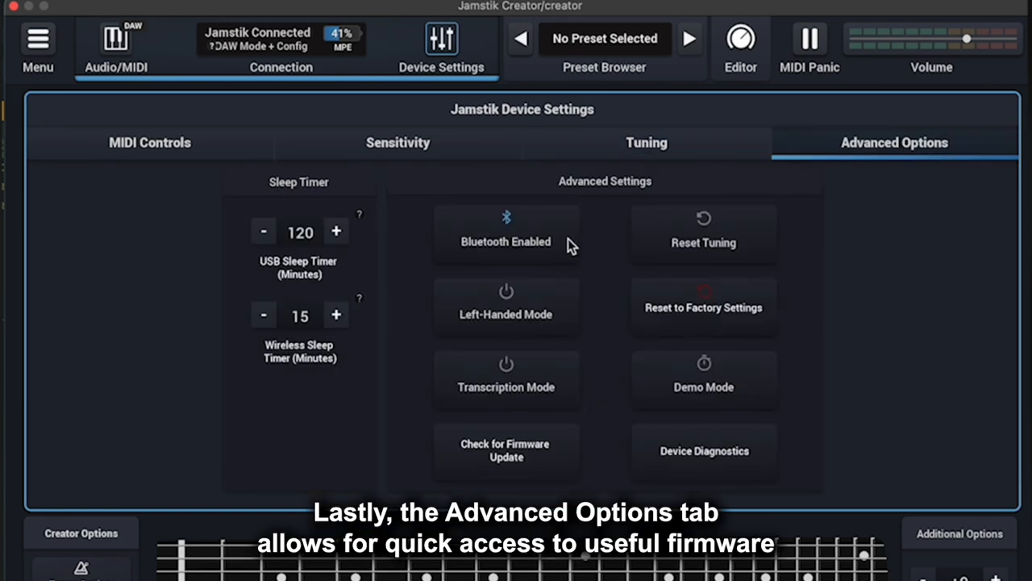
left_click(507, 234)
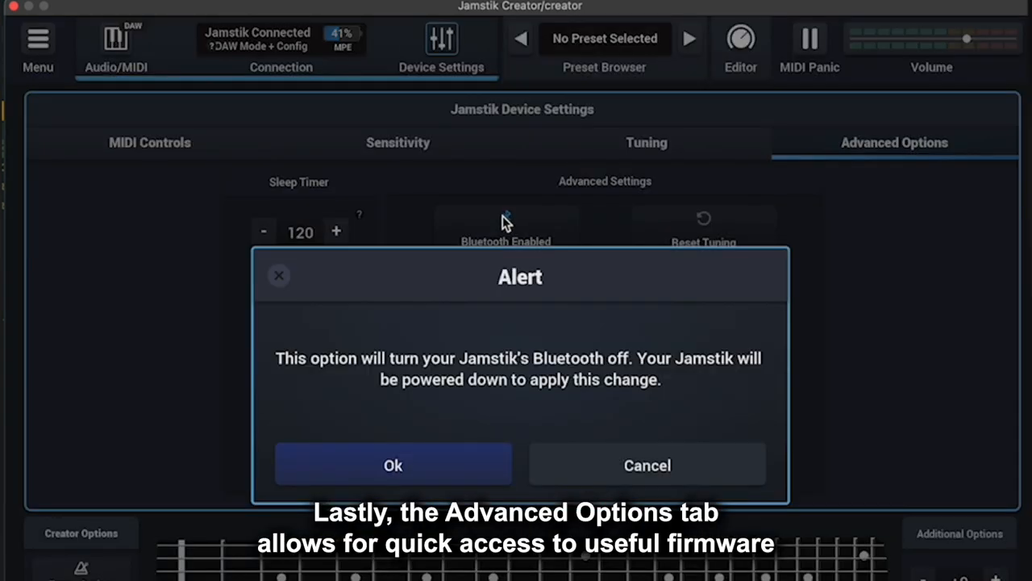
mouse_move(313, 306)
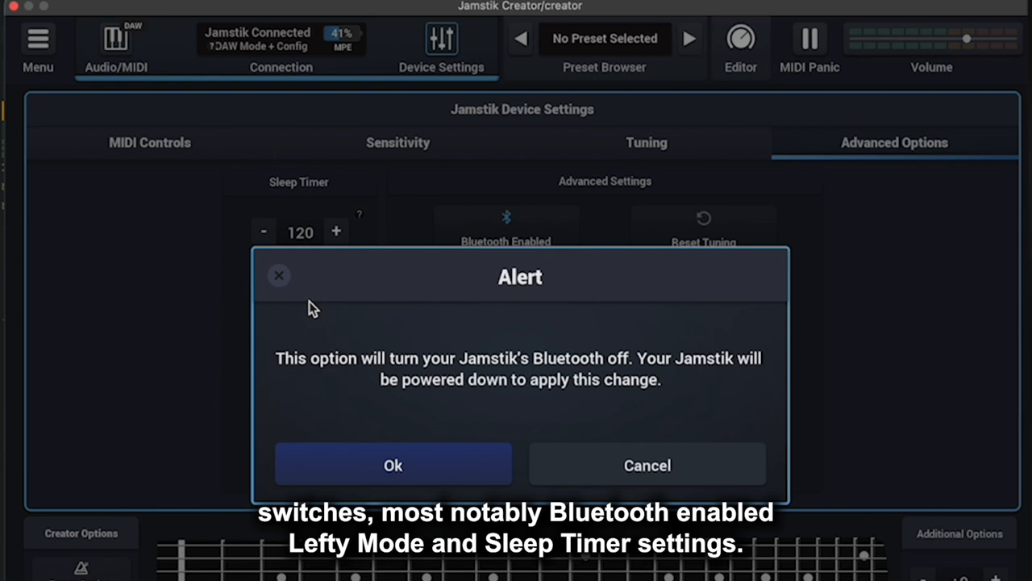
left_click(647, 465)
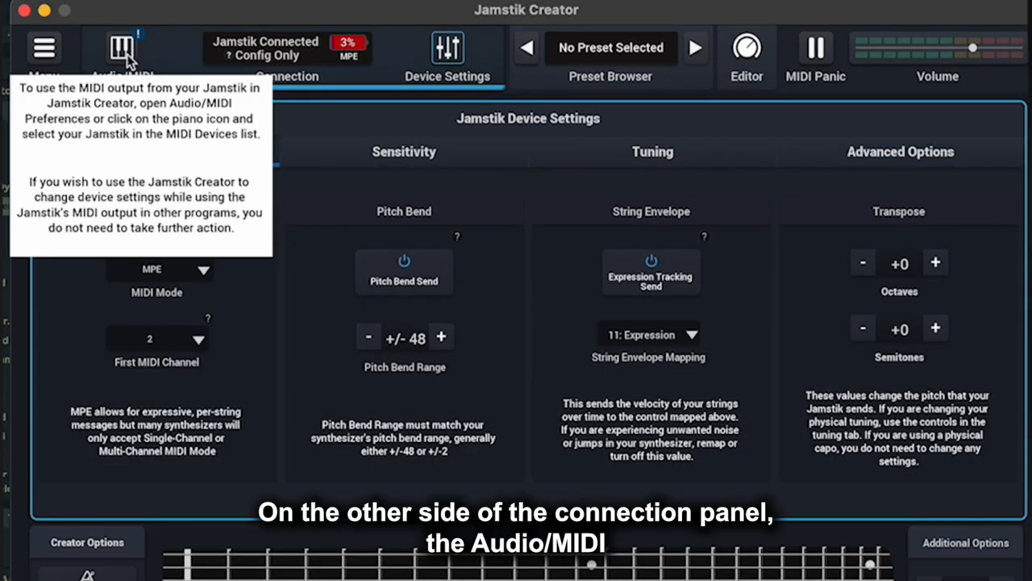
- Enable Jamstick MIDI OUT under MIDI Devices in the Audio/MIDI Preferences
left_click(120, 47)
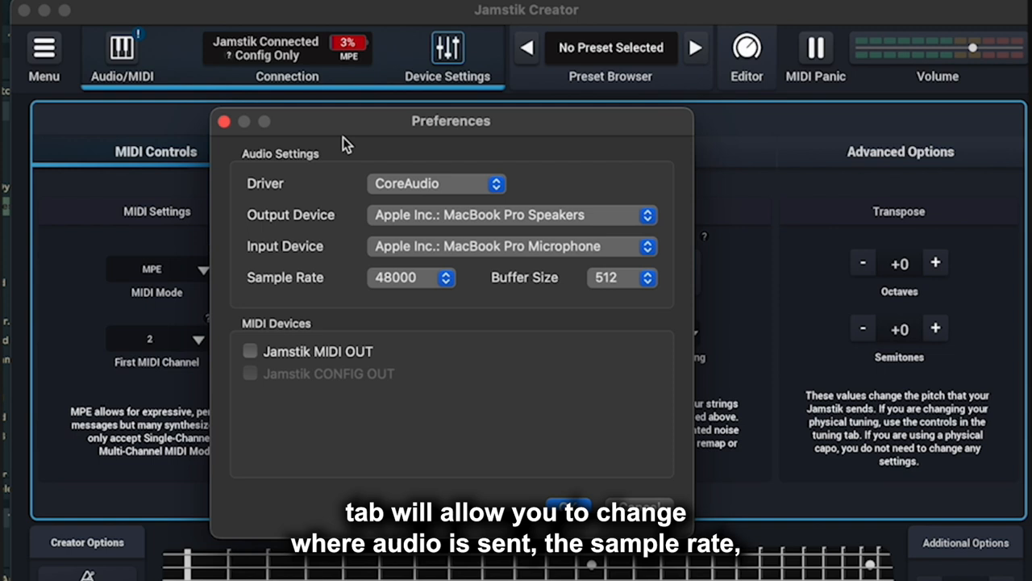
mouse_move(510, 219)
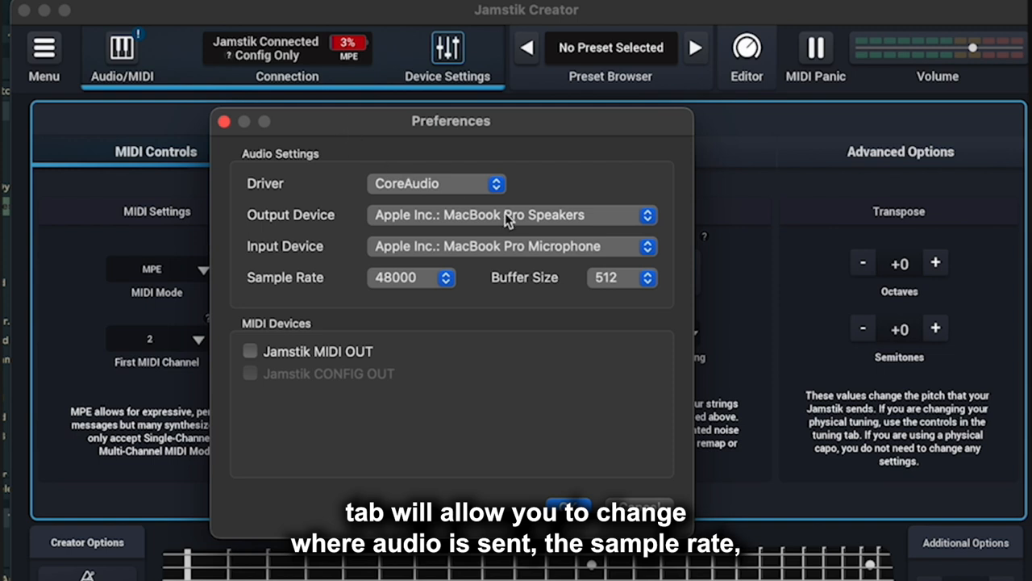
mouse_move(413, 381)
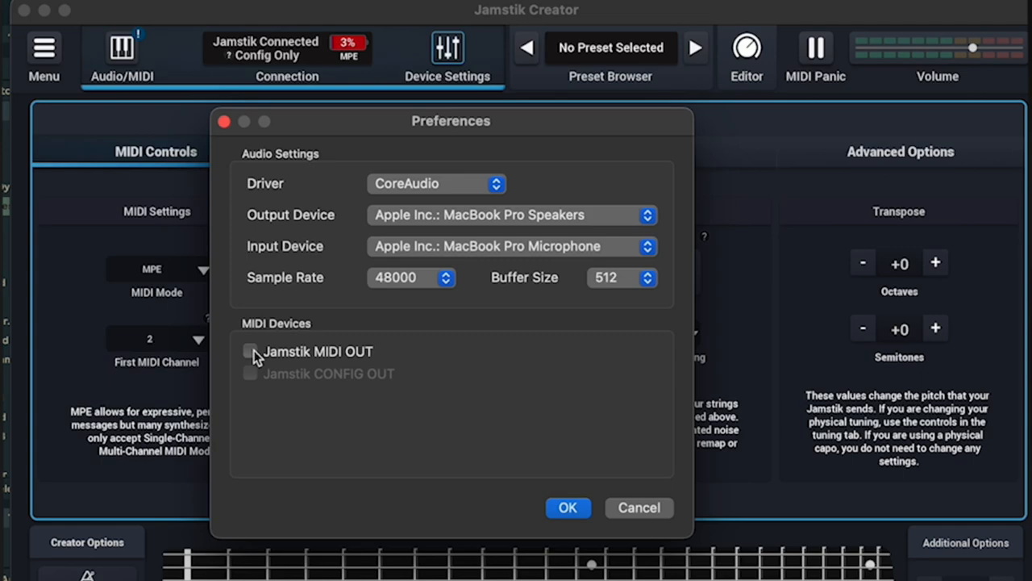
left_click(248, 351)
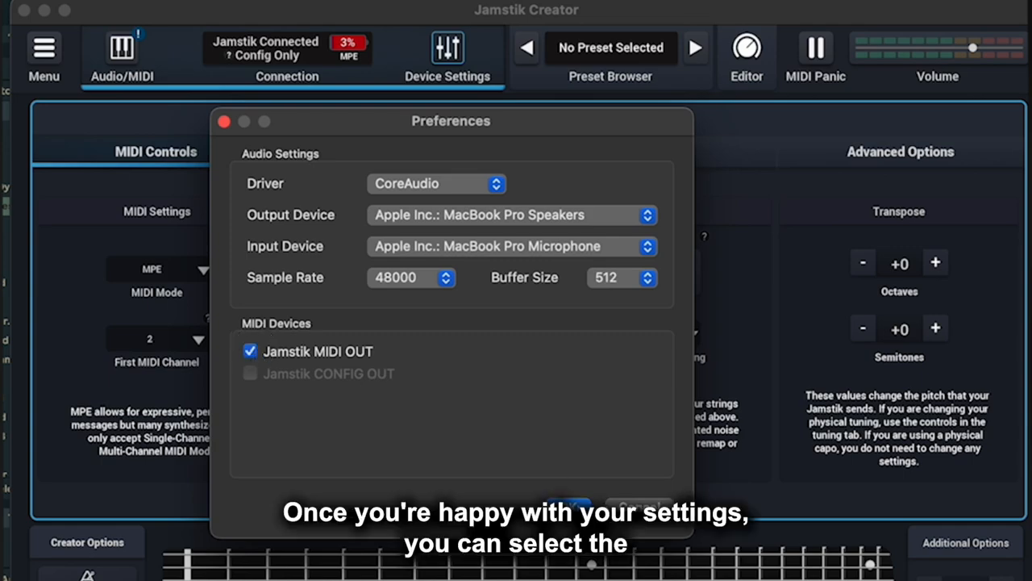